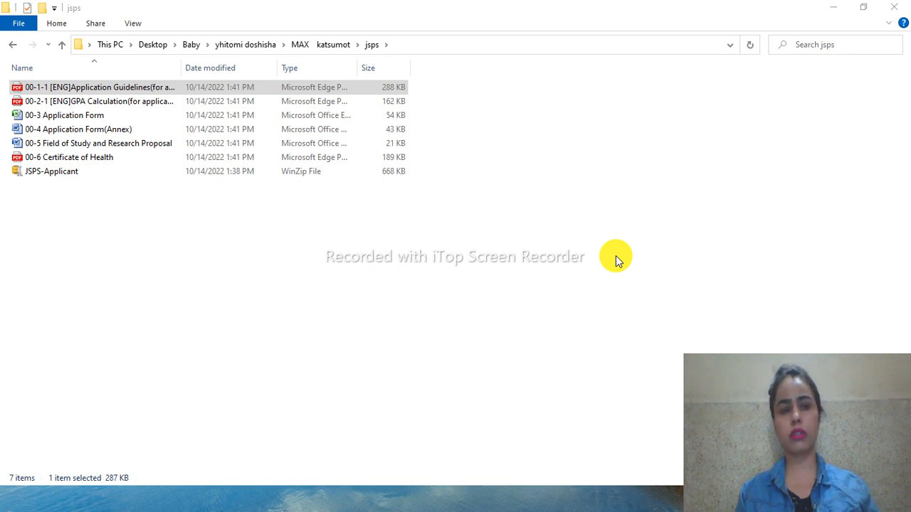
mouse_move(491, 128)
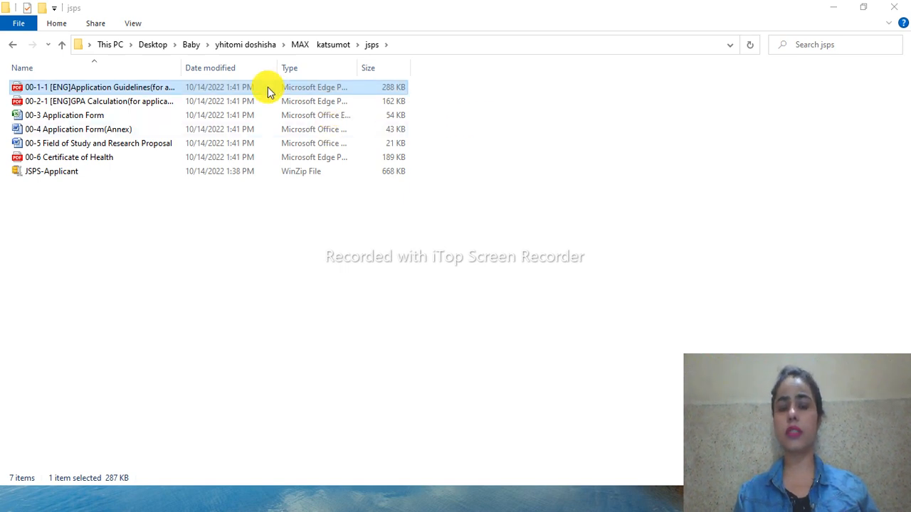
Open the Application Guidelines PDF in Edge and scroll to section 2, Qualifications and Conditions
double_click(100, 87)
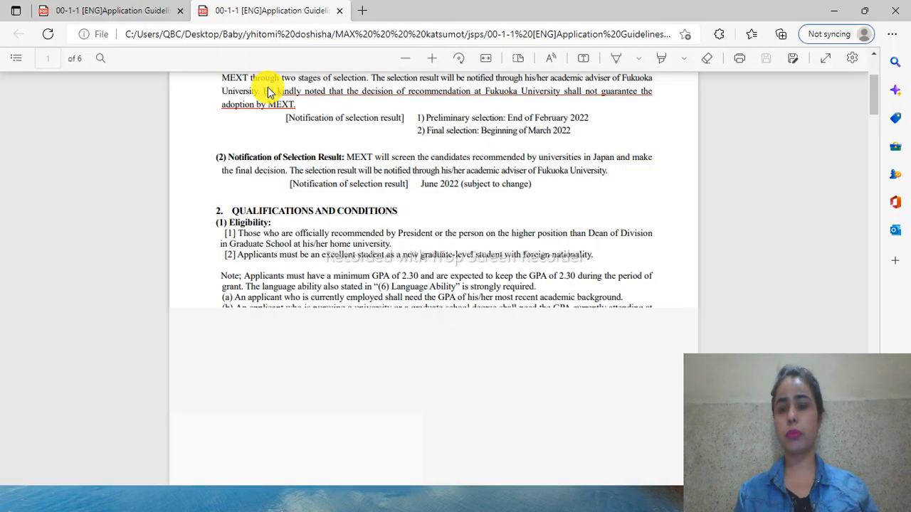
scroll("down", 3)
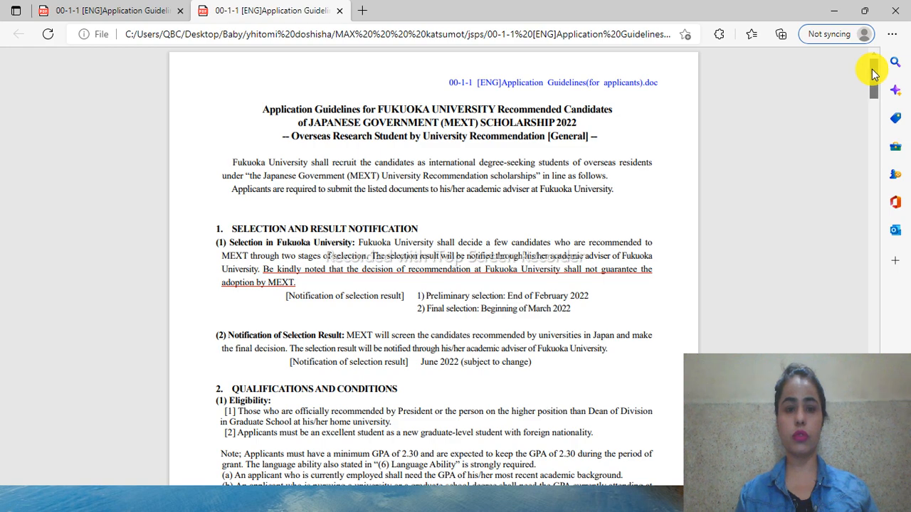
scroll("down", 3)
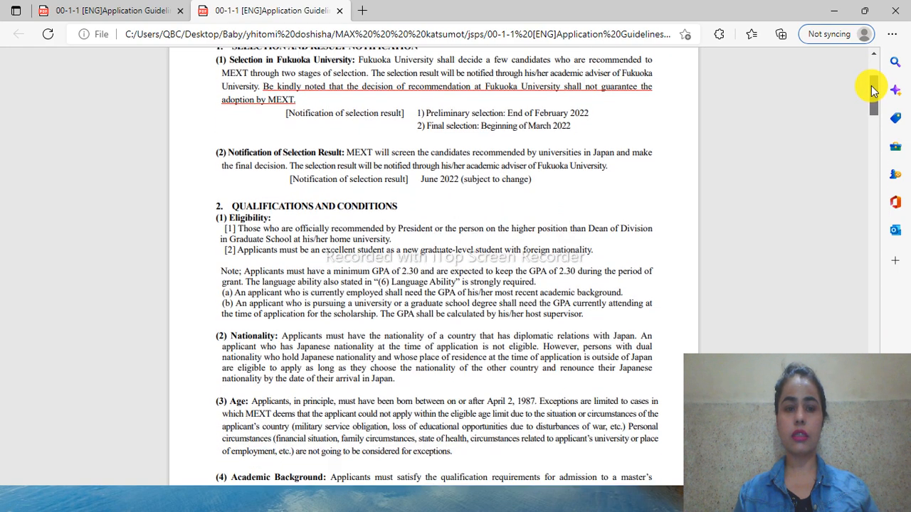
scroll("down", 3)
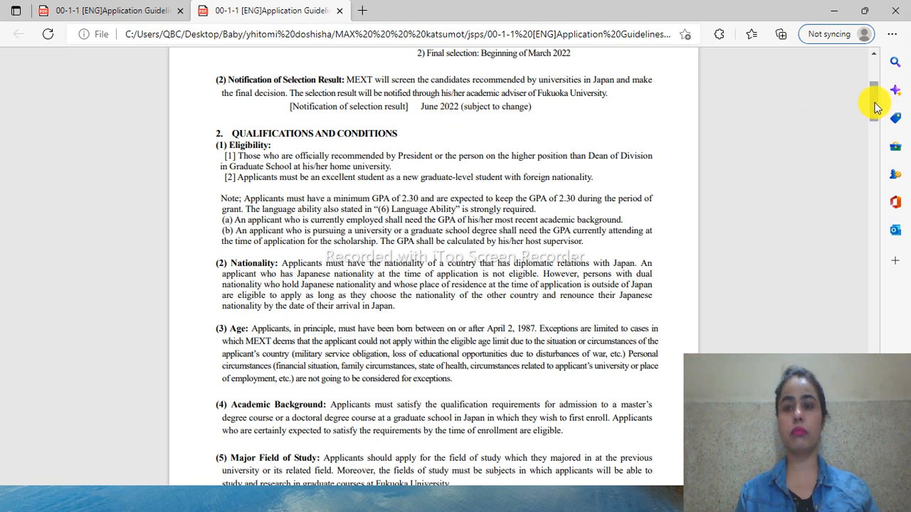
Scroll to the bottom of page 1, ending on the Major Field of Study condition
scroll("down", 3)
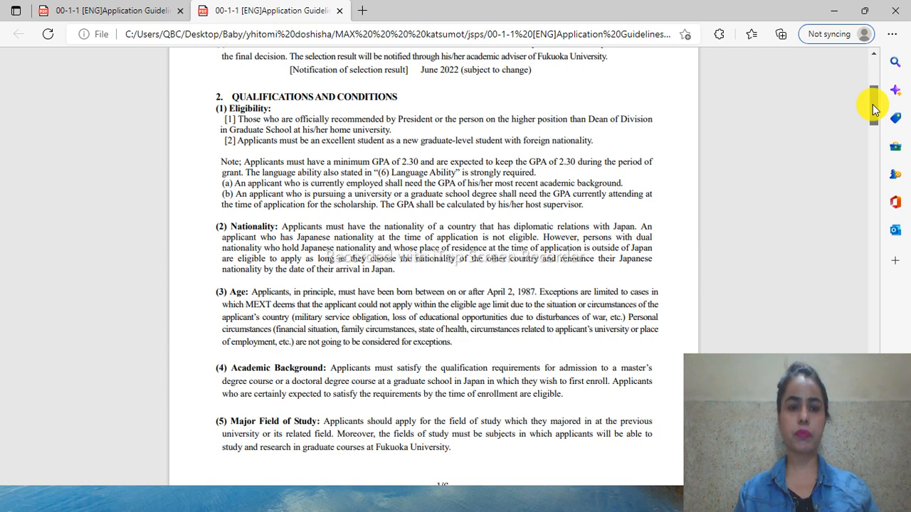
scroll("down", 3)
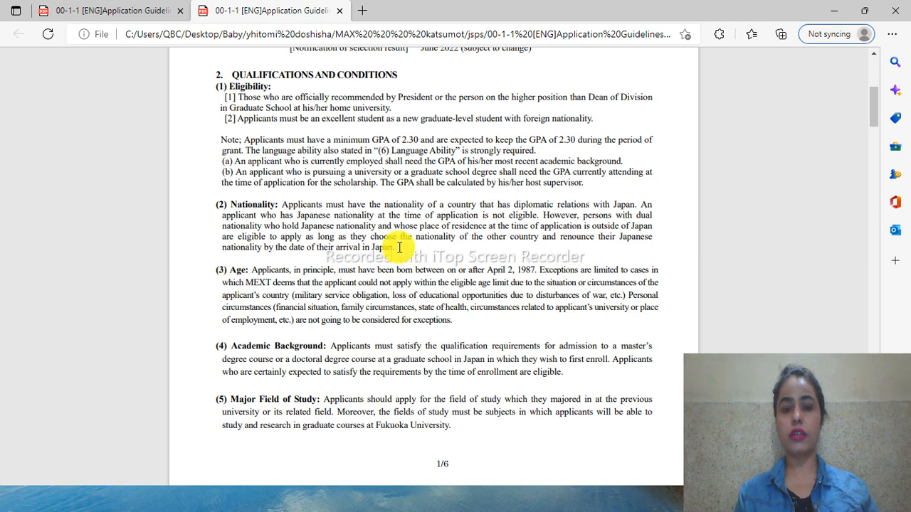
mouse_move(538, 270)
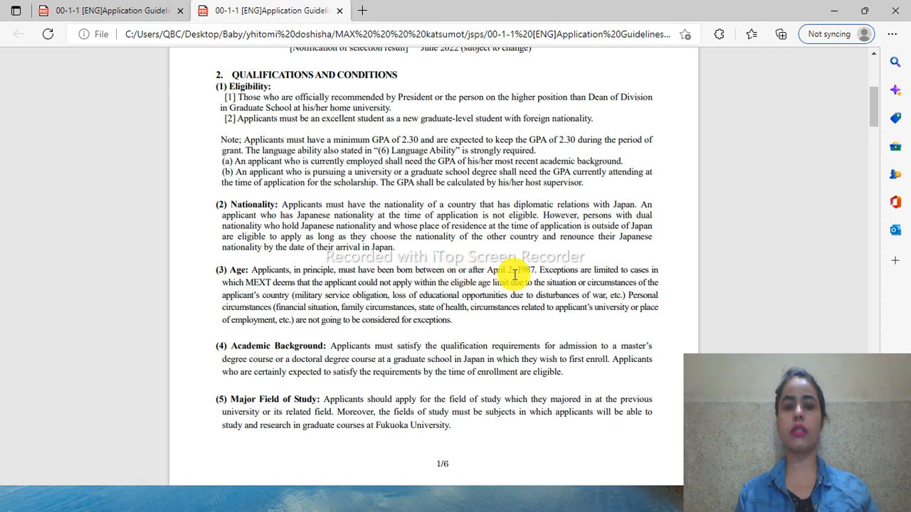
mouse_move(873, 114)
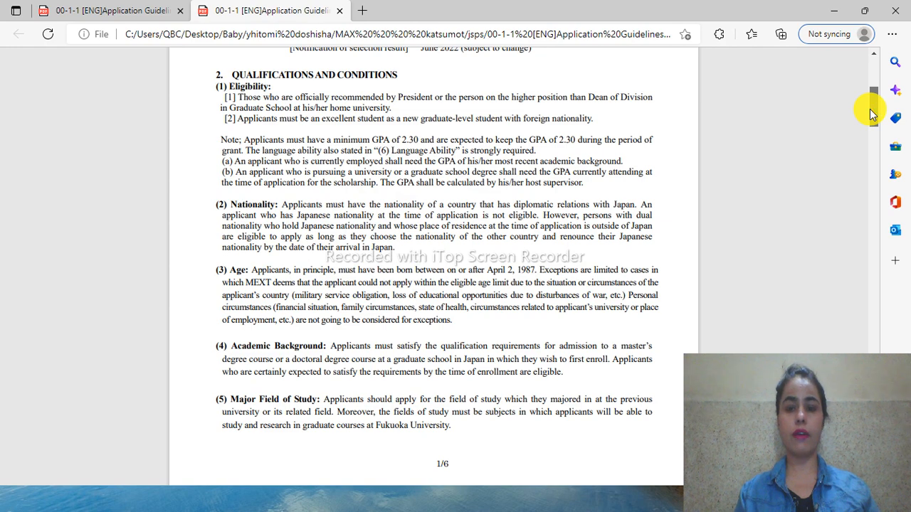
Scroll past the page break to page 2's Japanese and English language ability requirements
scroll("down", 3)
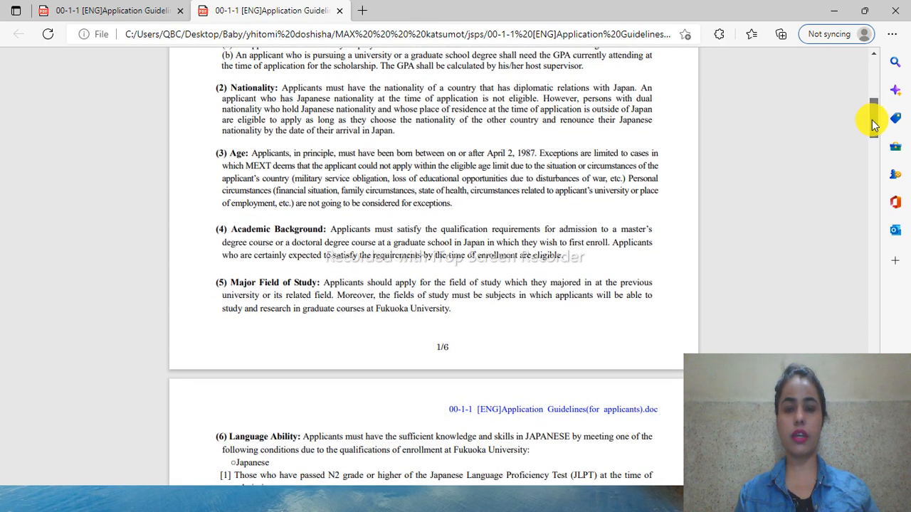
scroll("down", 3)
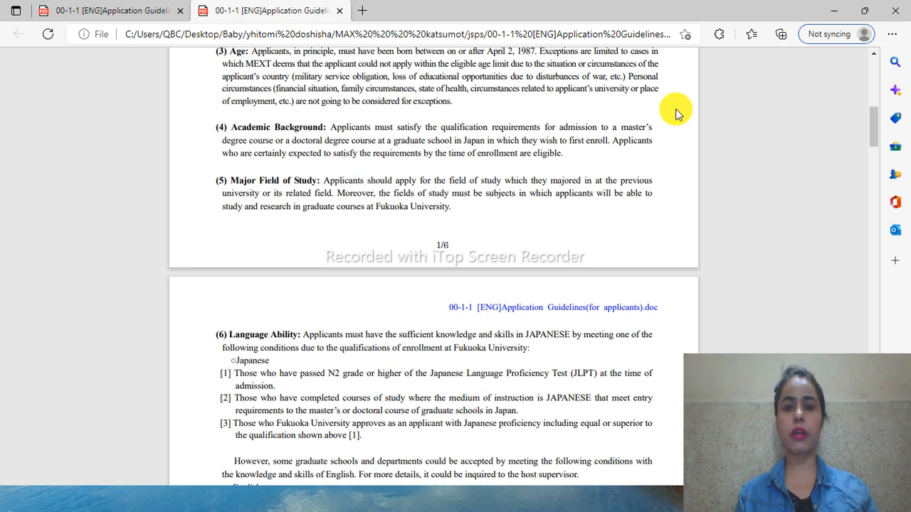
mouse_move(444, 156)
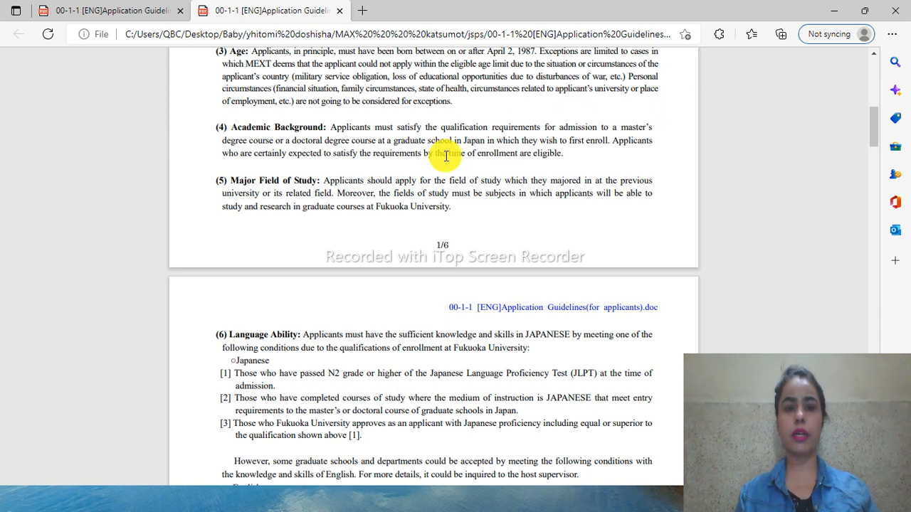
mouse_move(301, 134)
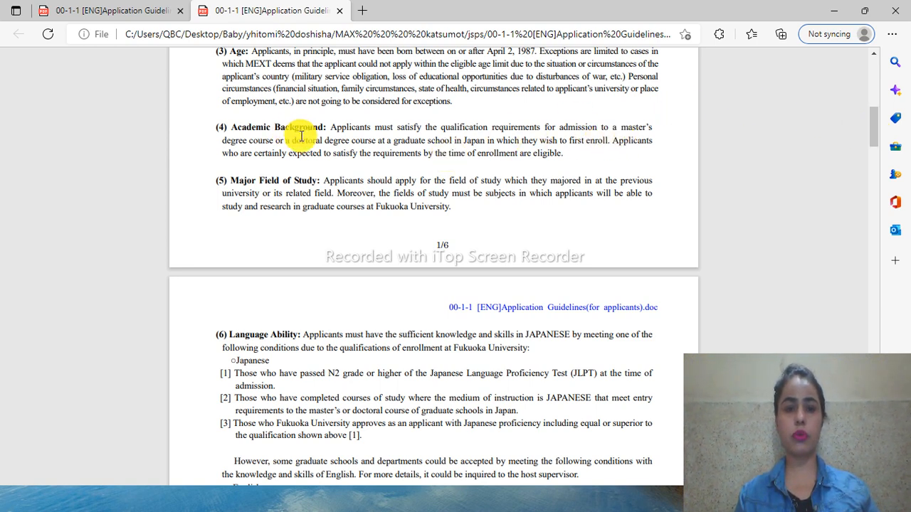
mouse_move(387, 161)
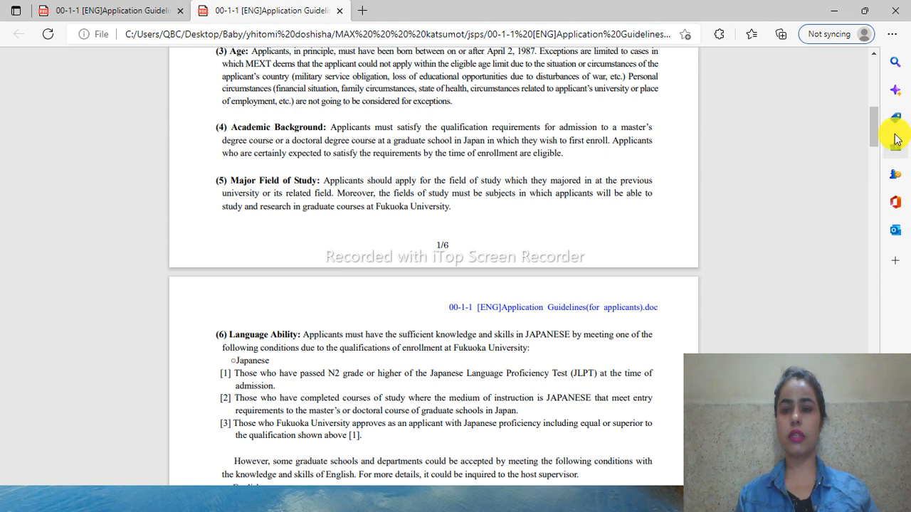
scroll("down", 3)
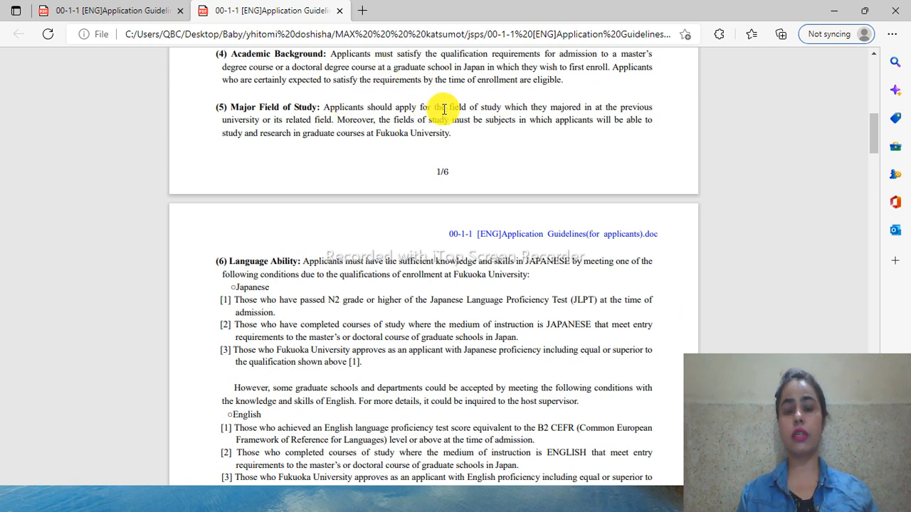
mouse_move(276, 192)
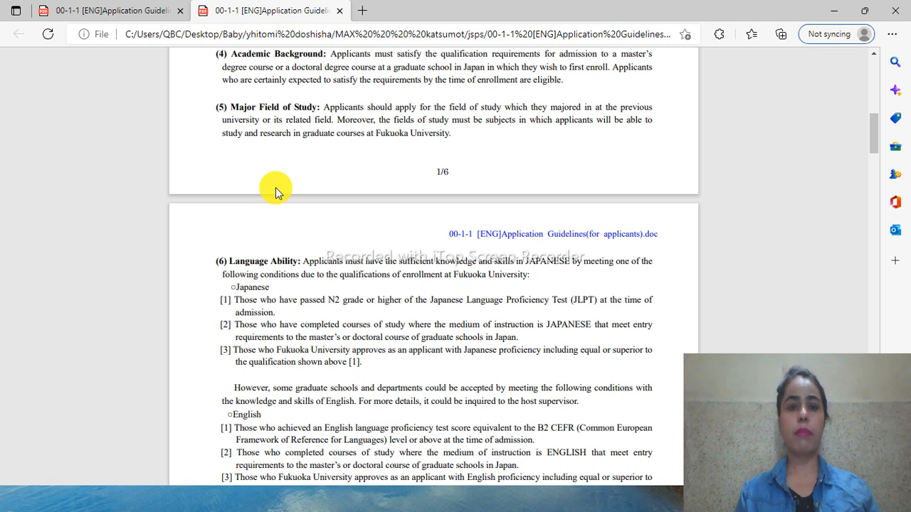
mouse_move(305, 137)
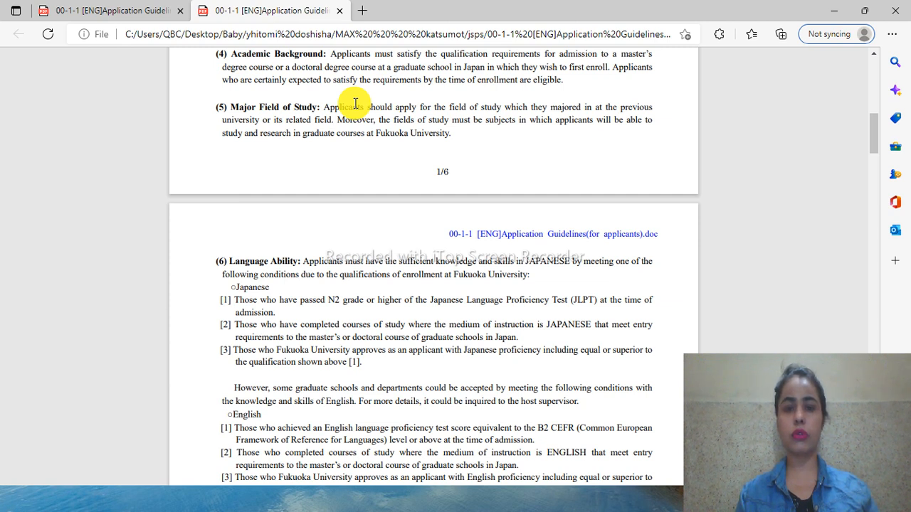
mouse_move(281, 141)
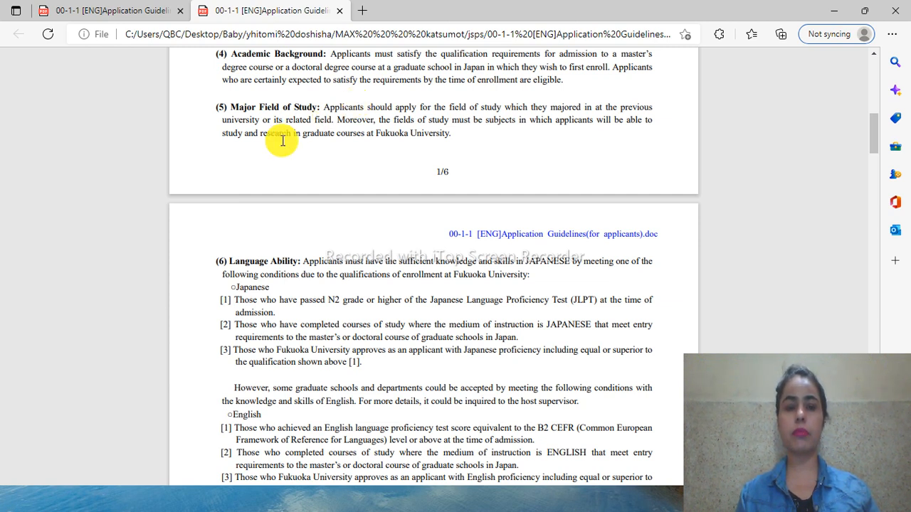
mouse_move(410, 133)
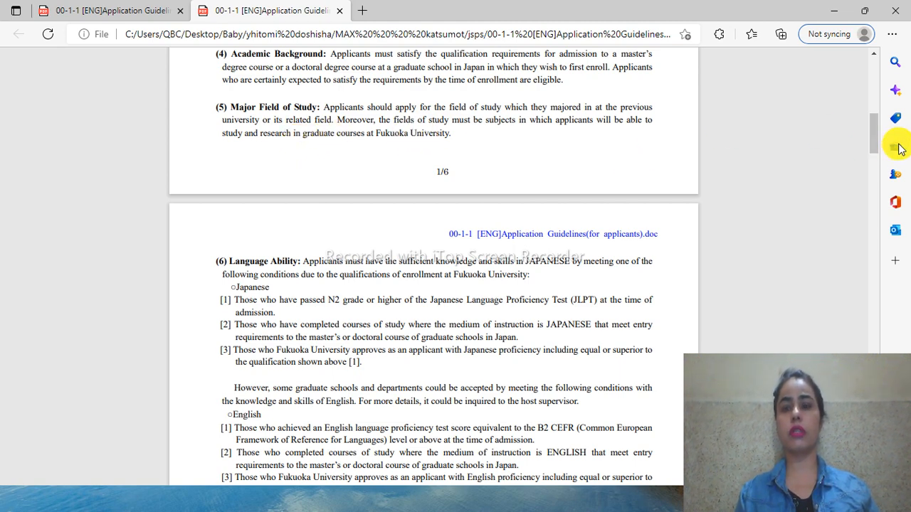
Scroll through the Health, Arrival and Visa items to the Non-eligibility conditions and the top of page 3
scroll("down", 3)
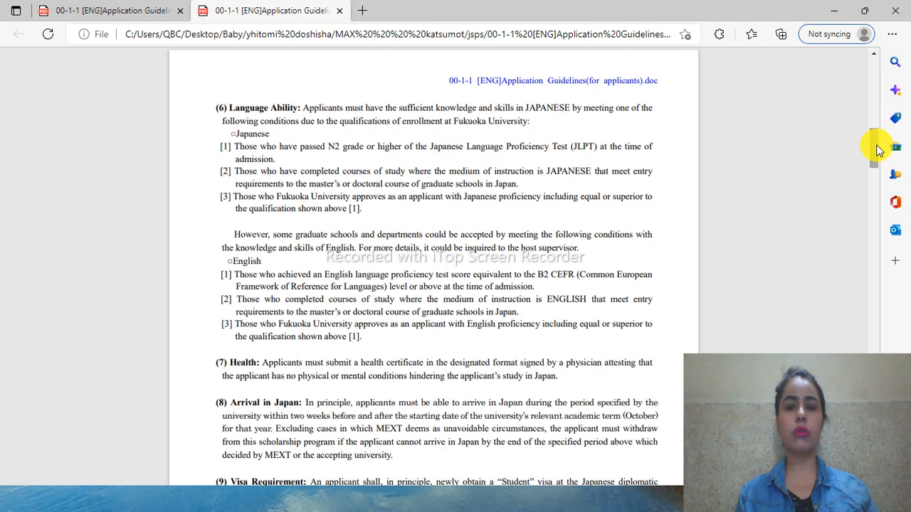
mouse_move(489, 140)
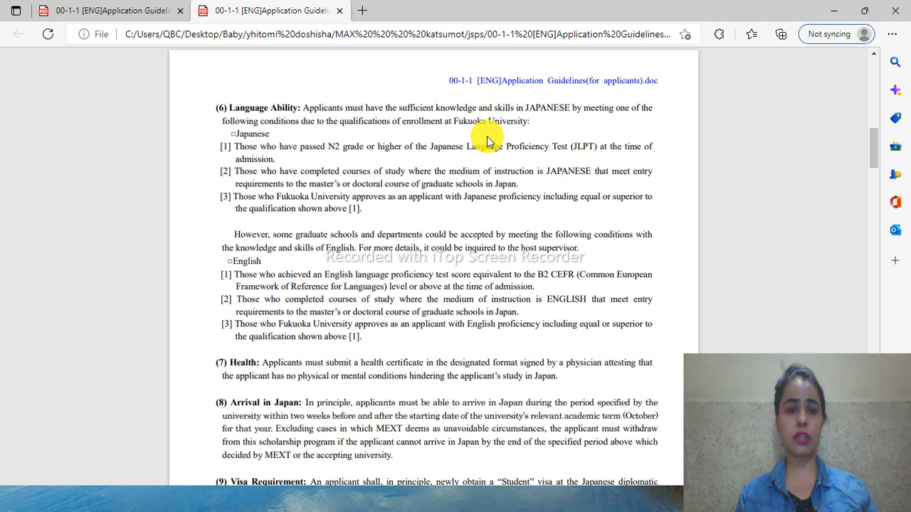
mouse_move(873, 143)
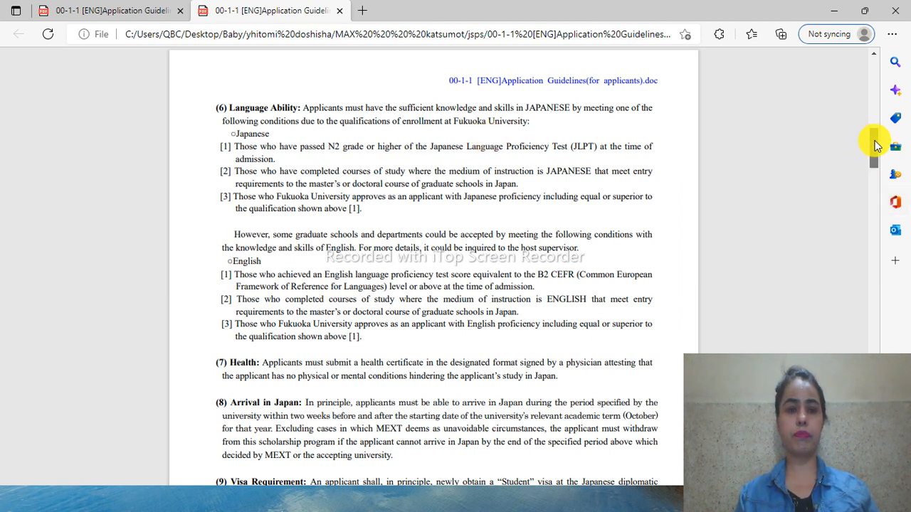
scroll("down", 3)
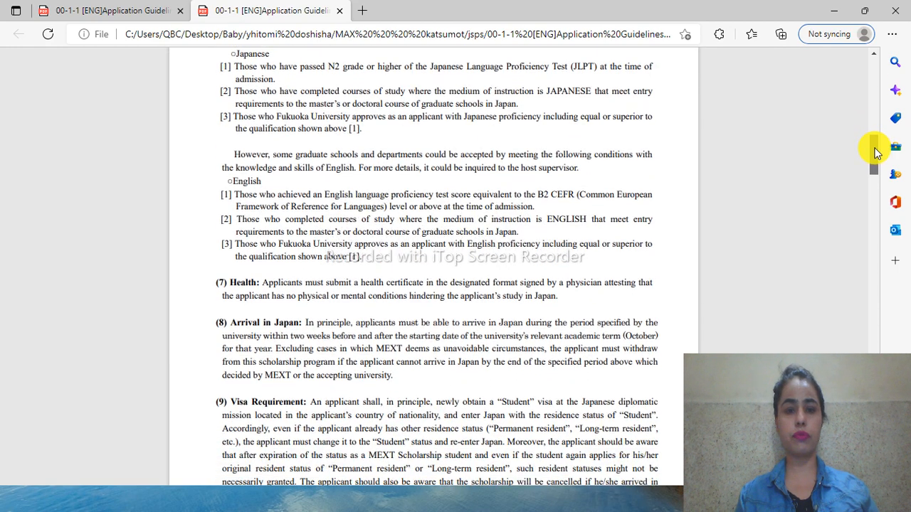
scroll("down", 3)
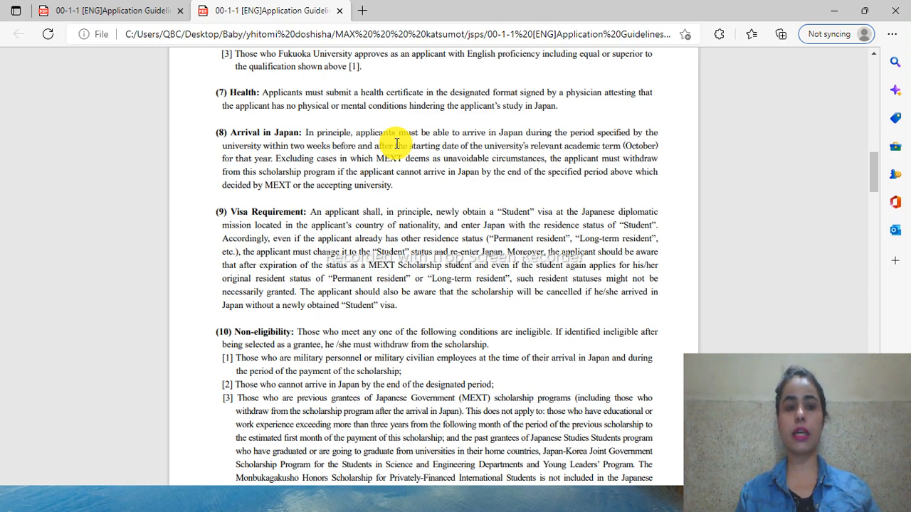
mouse_move(748, 132)
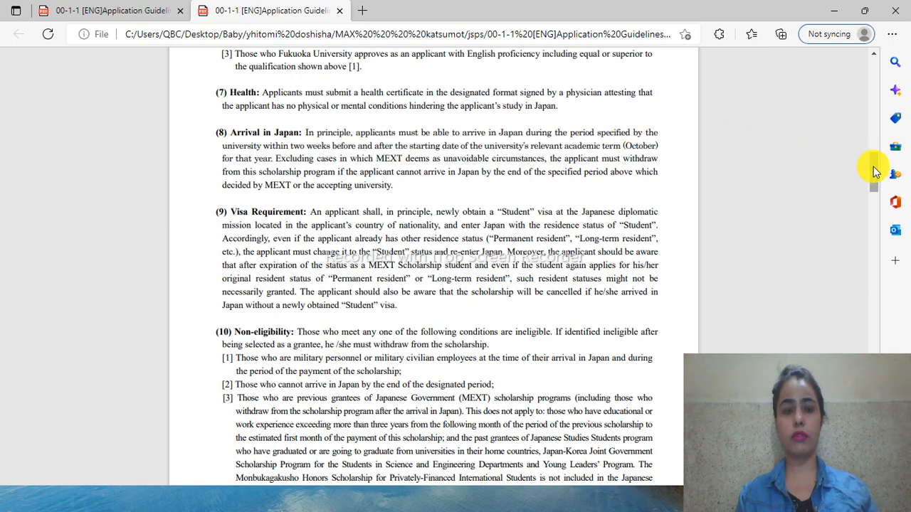
scroll("down", 3)
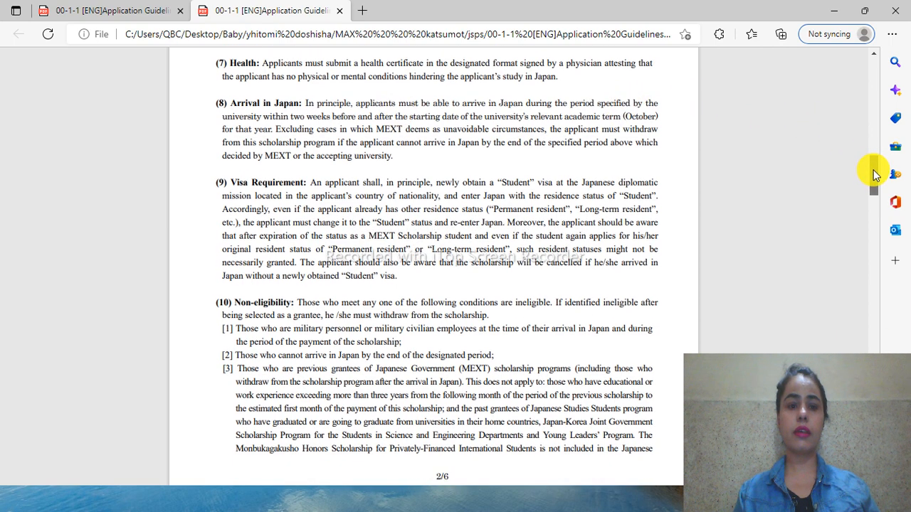
scroll("down", 3)
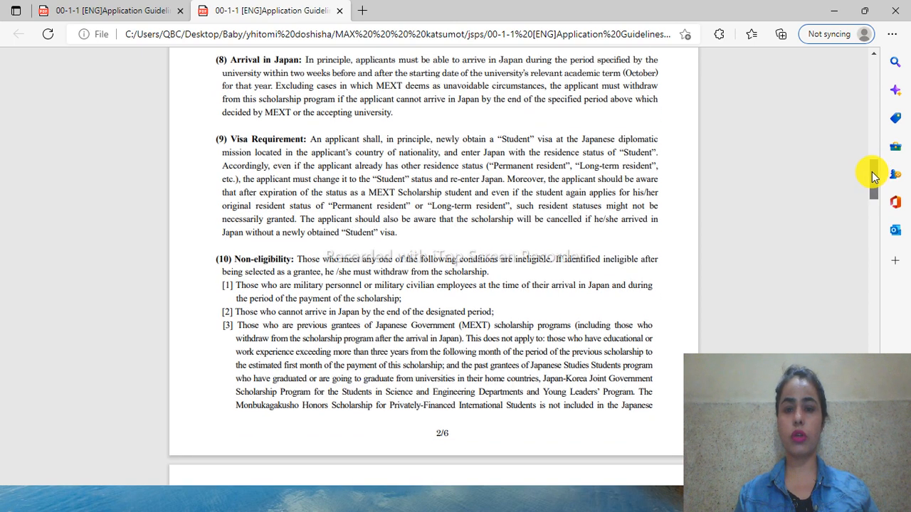
scroll("down", 3)
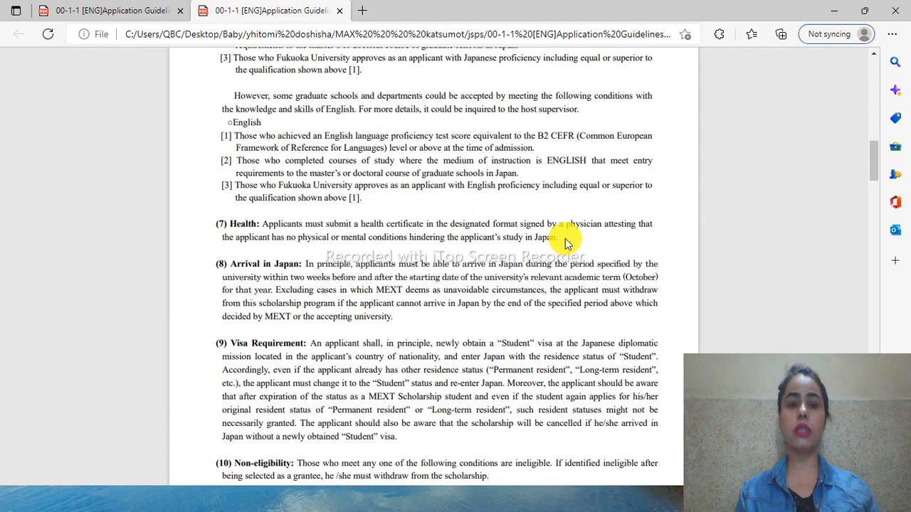
mouse_move(874, 160)
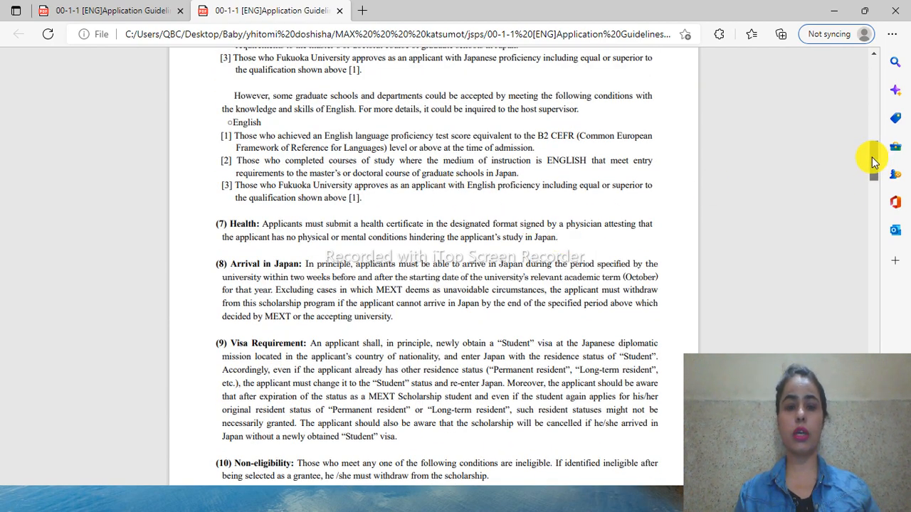
scroll("down", 3)
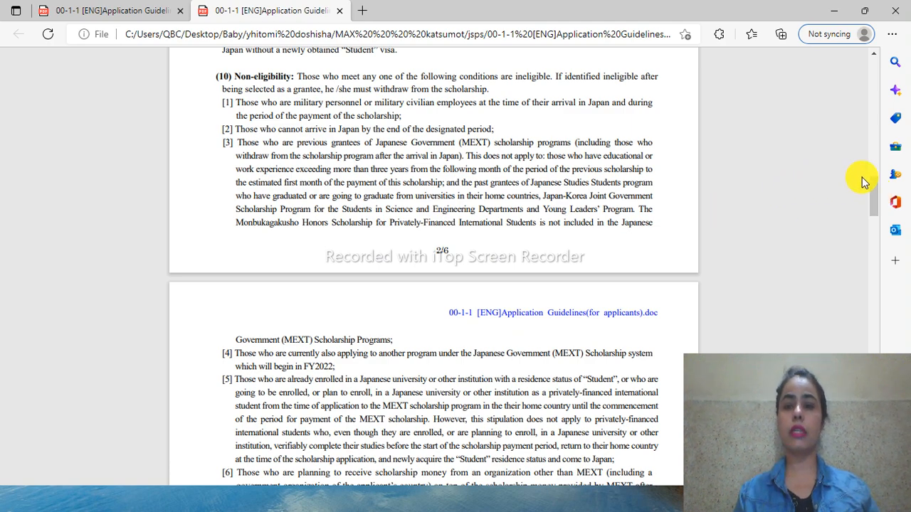
Scroll past Classification and Period to the Extension of Period section and the top of page 4
scroll("down", 3)
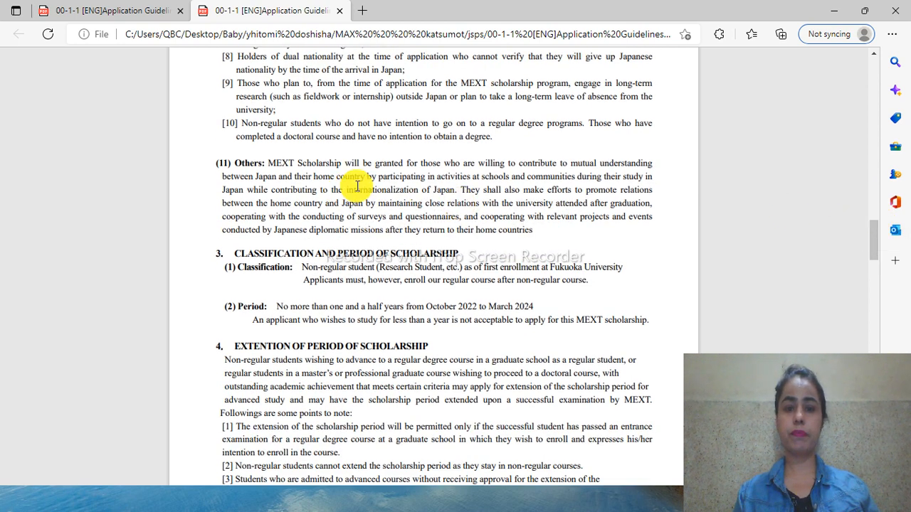
mouse_move(879, 240)
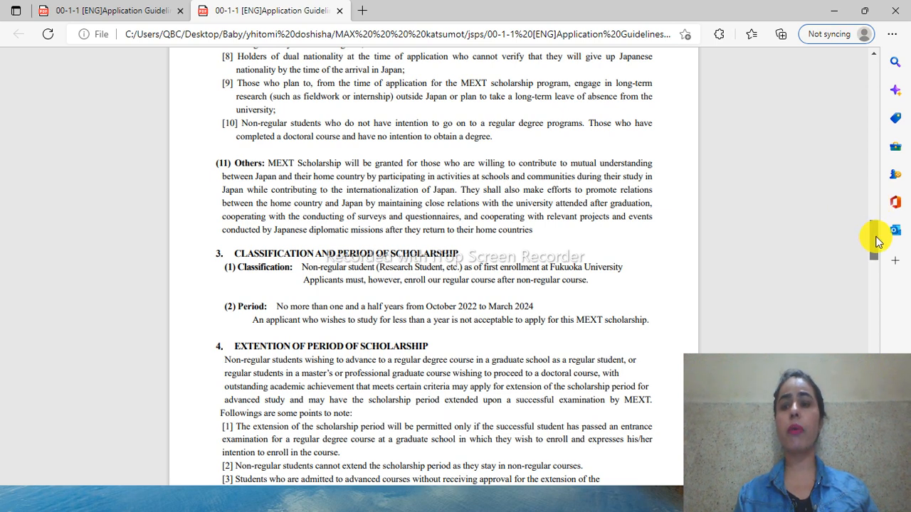
scroll("down", 3)
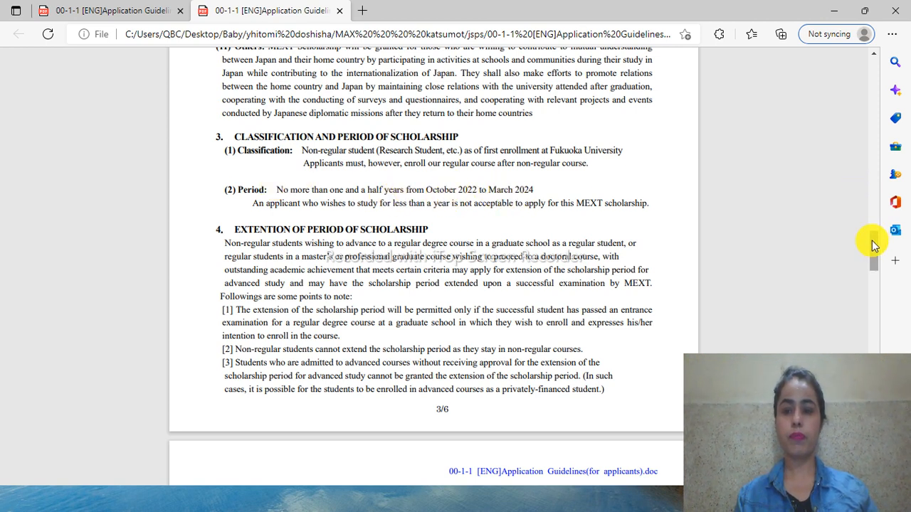
scroll("down", 3)
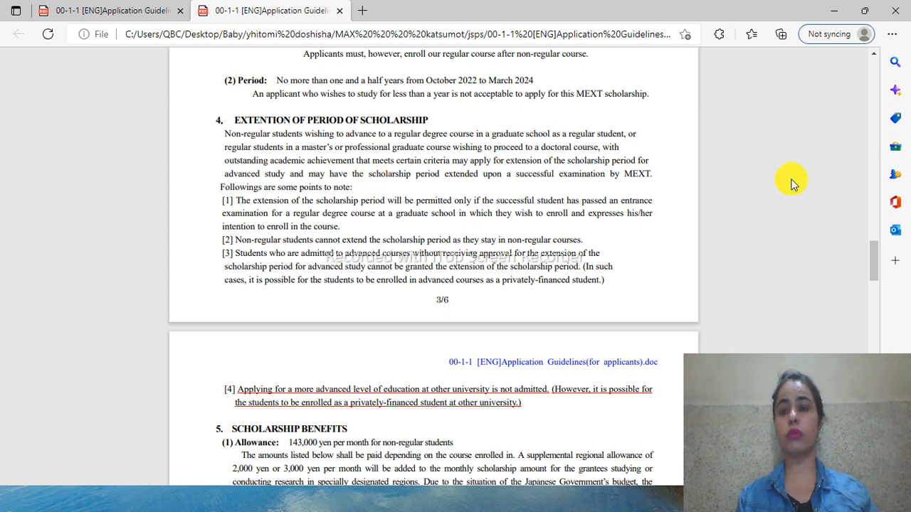
mouse_move(874, 256)
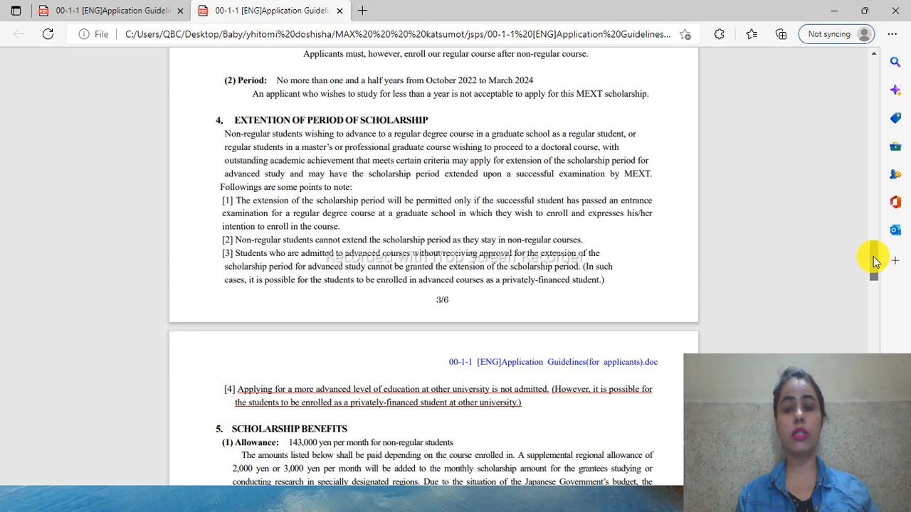
Scroll through page 4's allowance, travel, education fees and accommodation benefits to the suspension-of-payment section
scroll("down", 3)
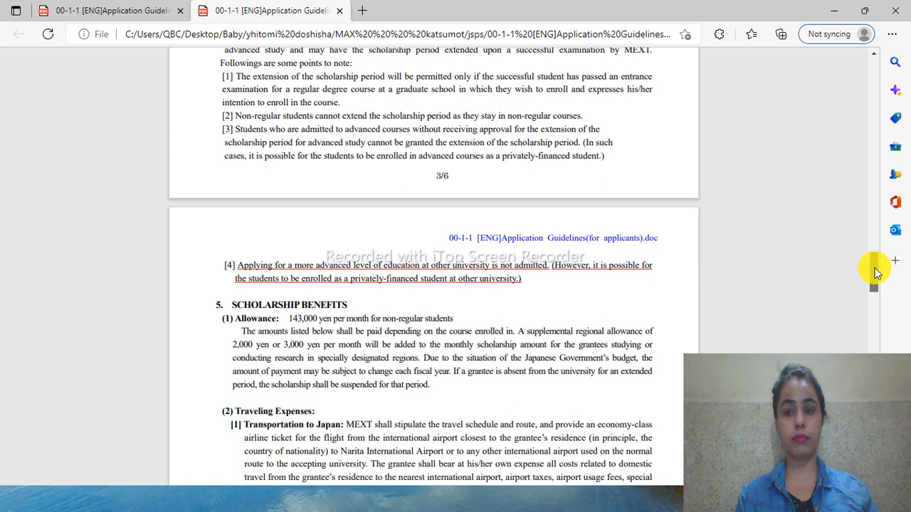
scroll("down", 3)
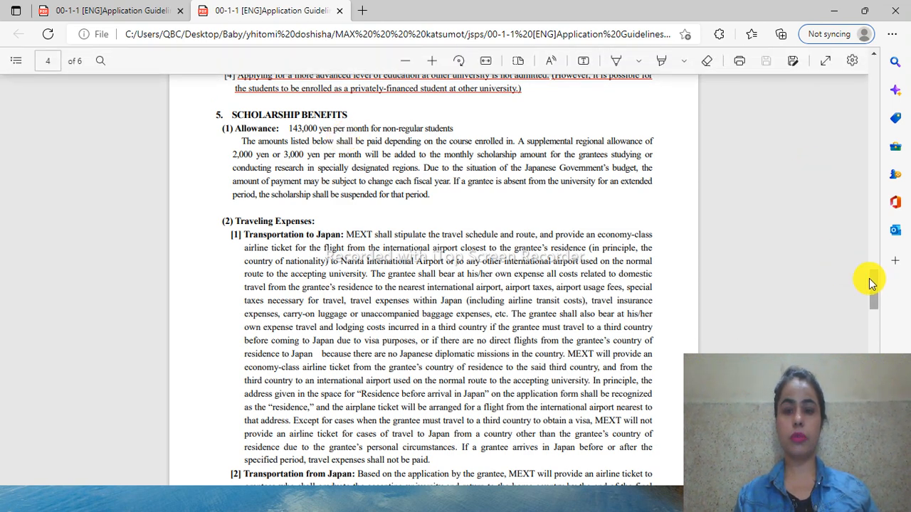
scroll("down", 3)
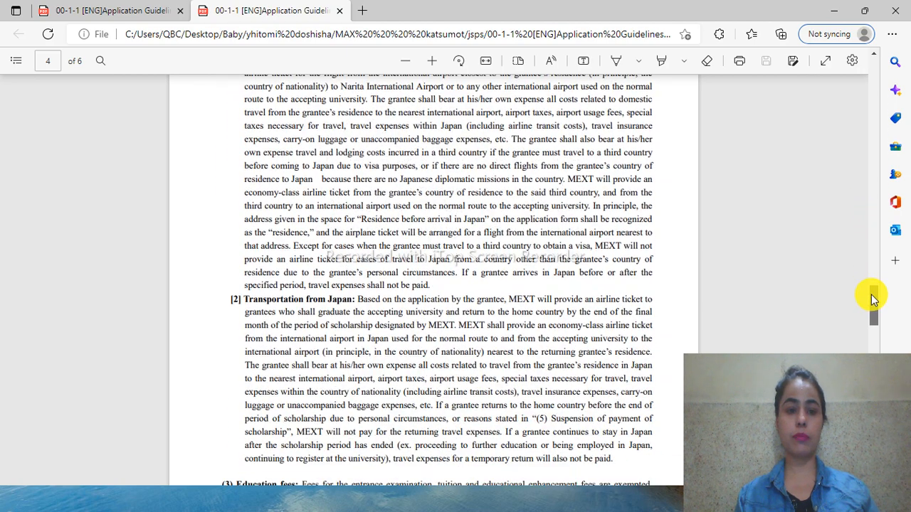
scroll("down", 3)
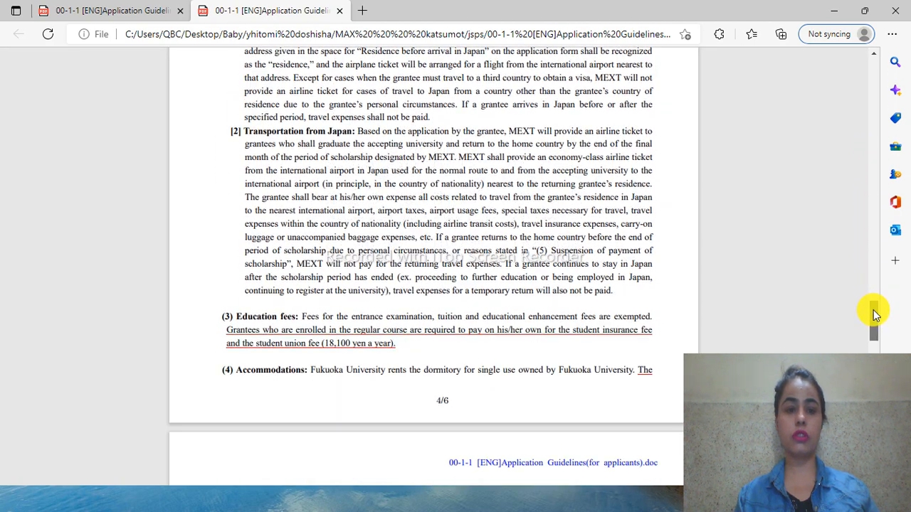
scroll("down", 3)
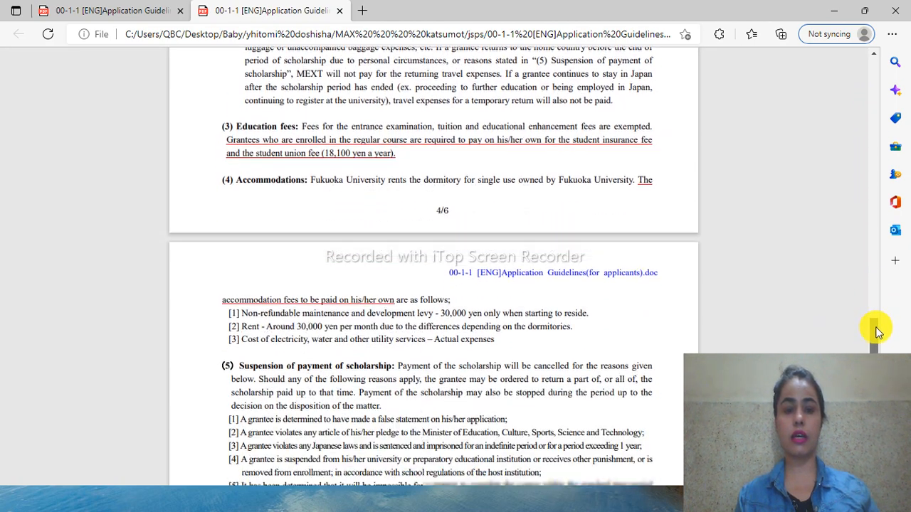
Scroll past the suspension-of-payment list to page 5's required-documents table in the Application Procedure section
scroll("down", 3)
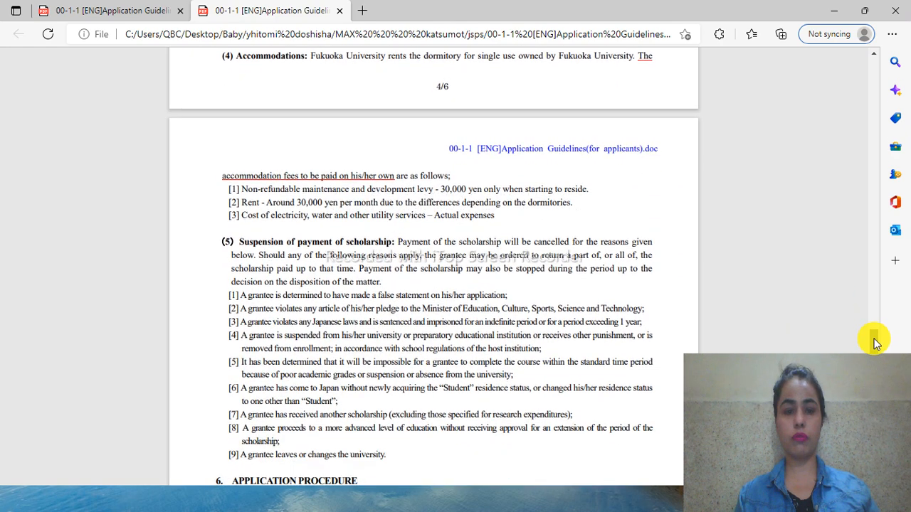
scroll("down", 3)
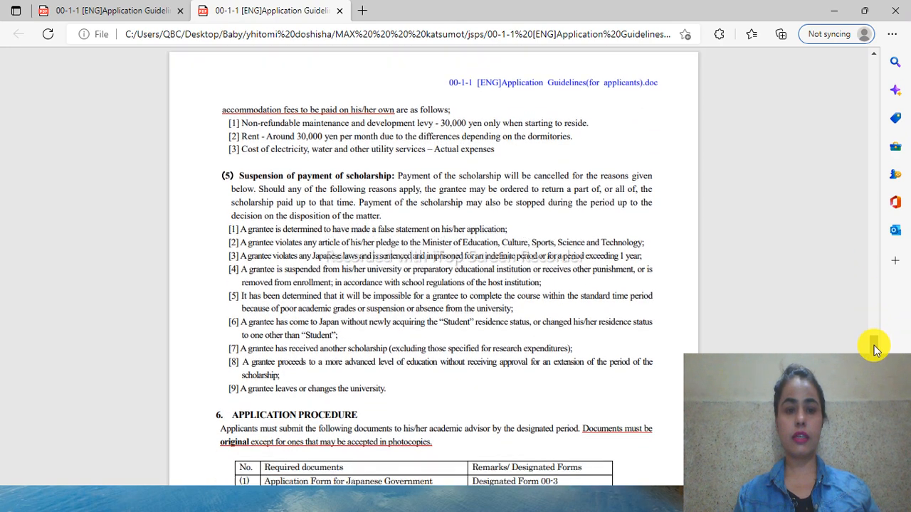
scroll("down", 3)
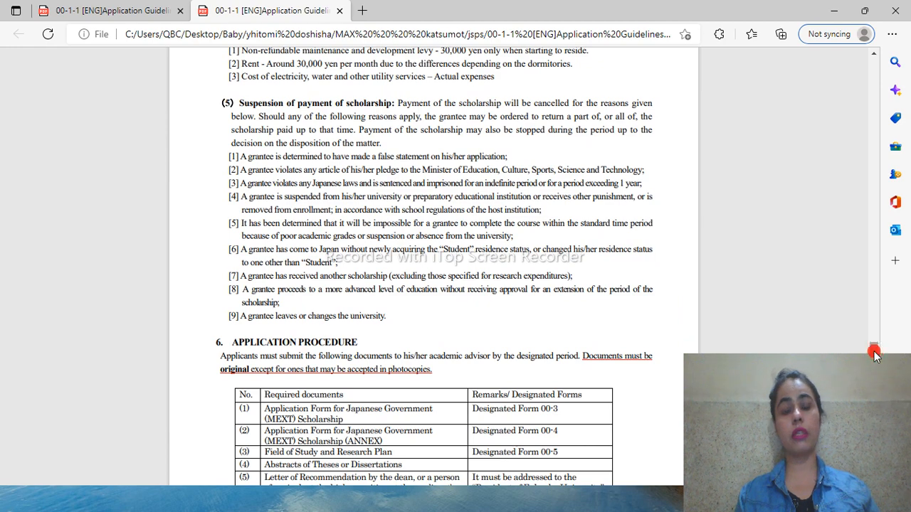
scroll("down", 3)
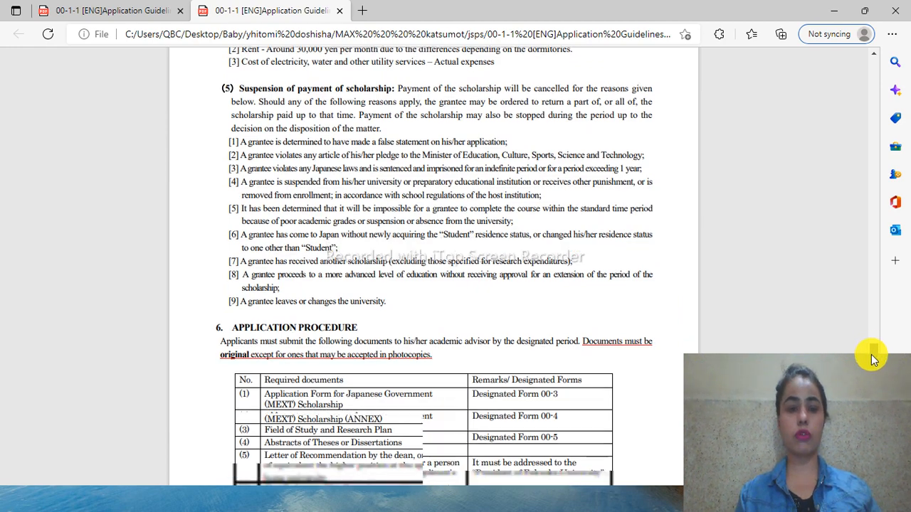
scroll("down", 3)
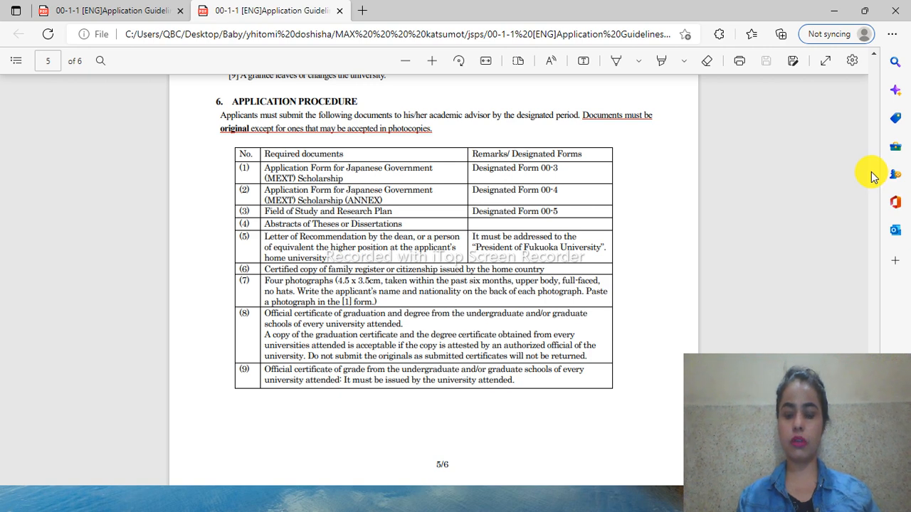
Scroll to page 6 showing required-documents items 10 to 13 and the application Notes
scroll("down", 3)
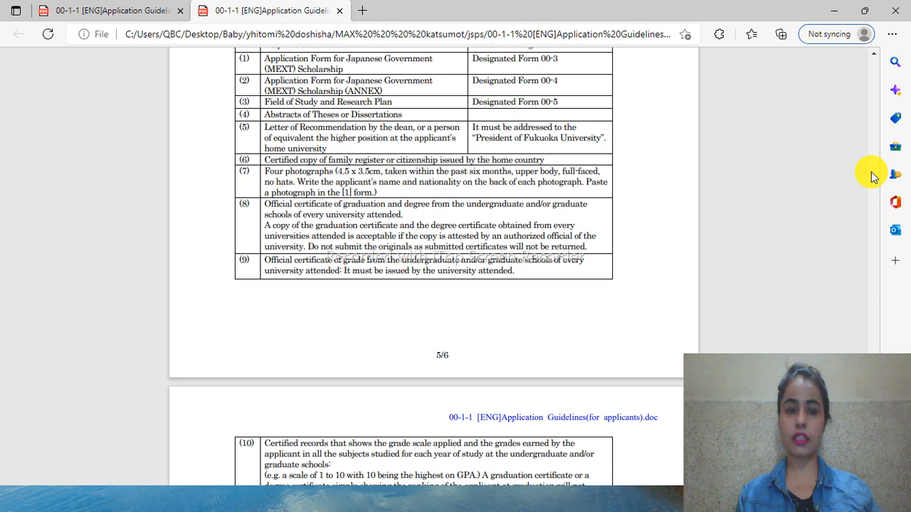
scroll("down", 3)
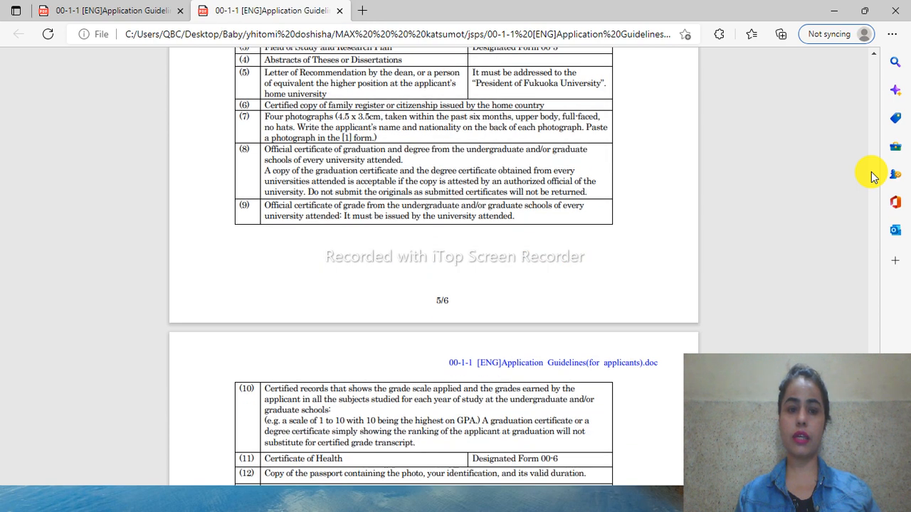
scroll("down", 3)
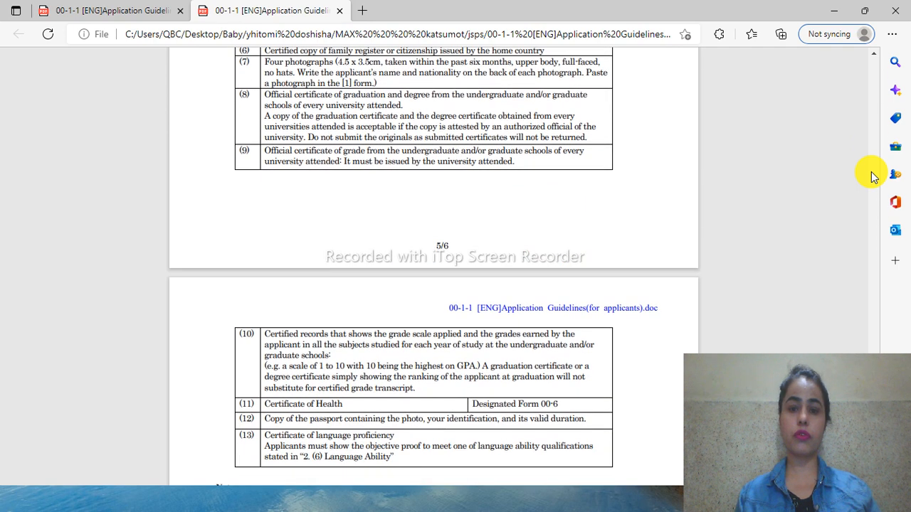
scroll("down", 3)
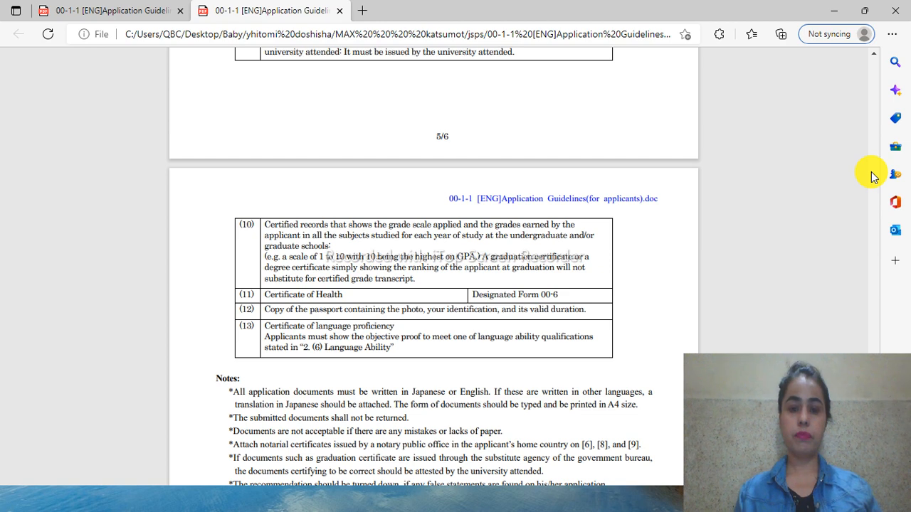
scroll("down", 3)
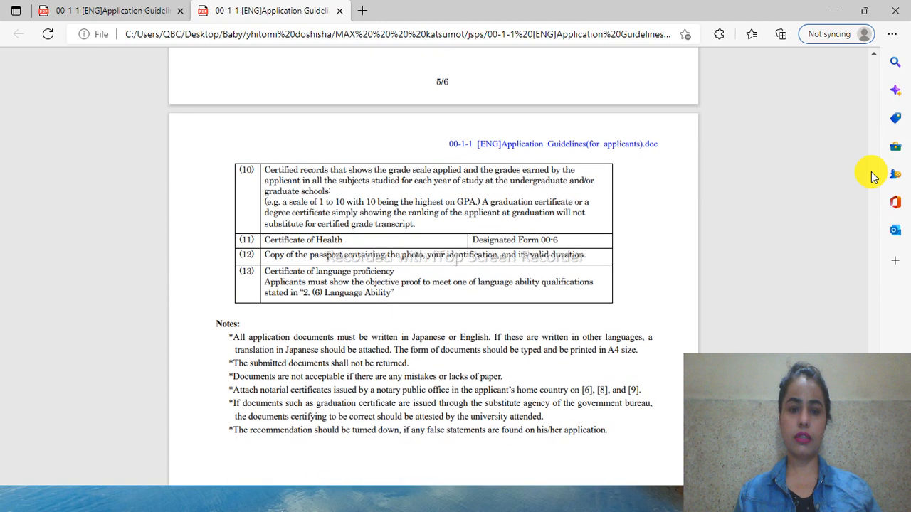
scroll("down", 3)
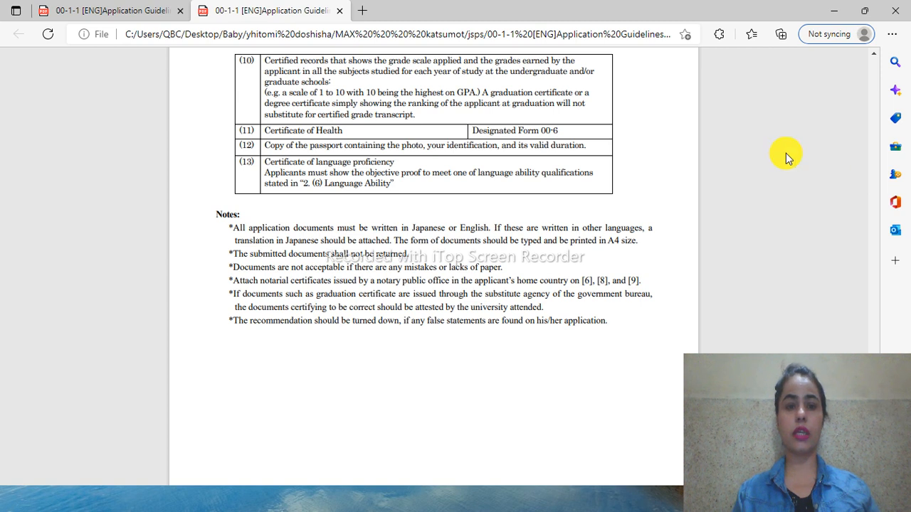
mouse_move(575, 177)
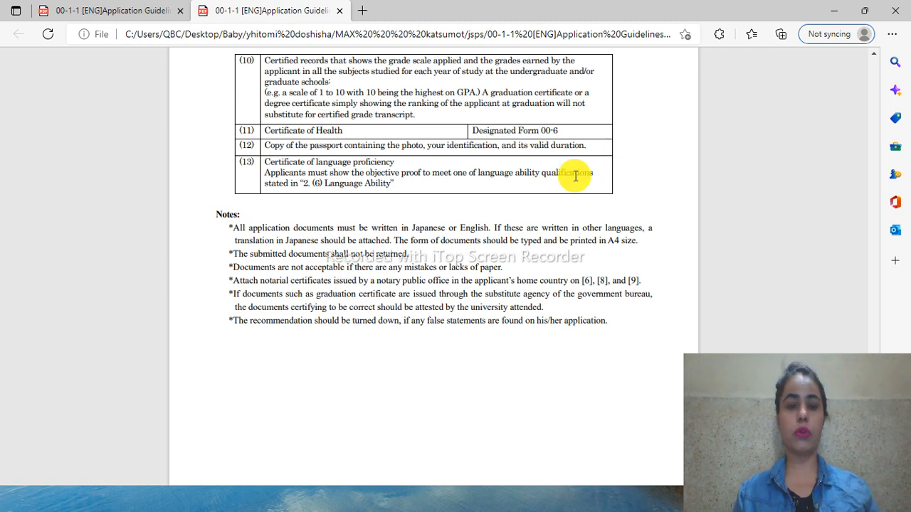
mouse_move(643, 310)
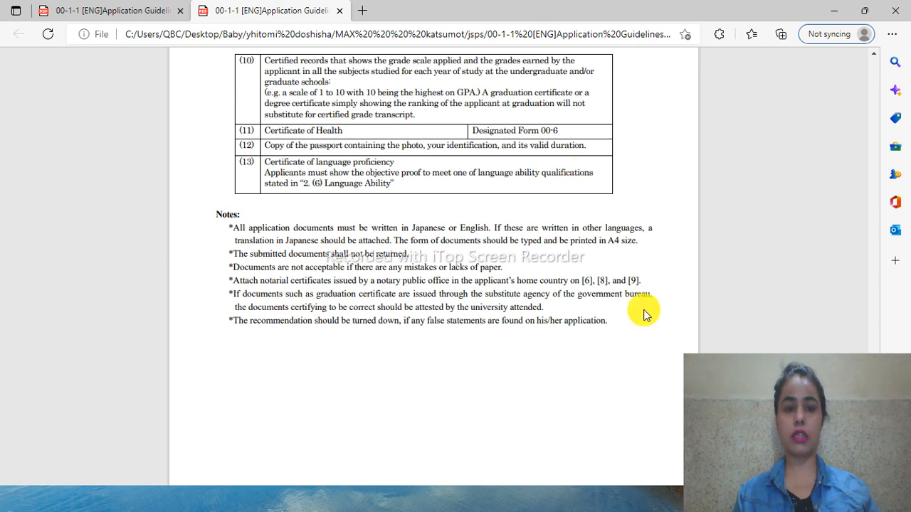